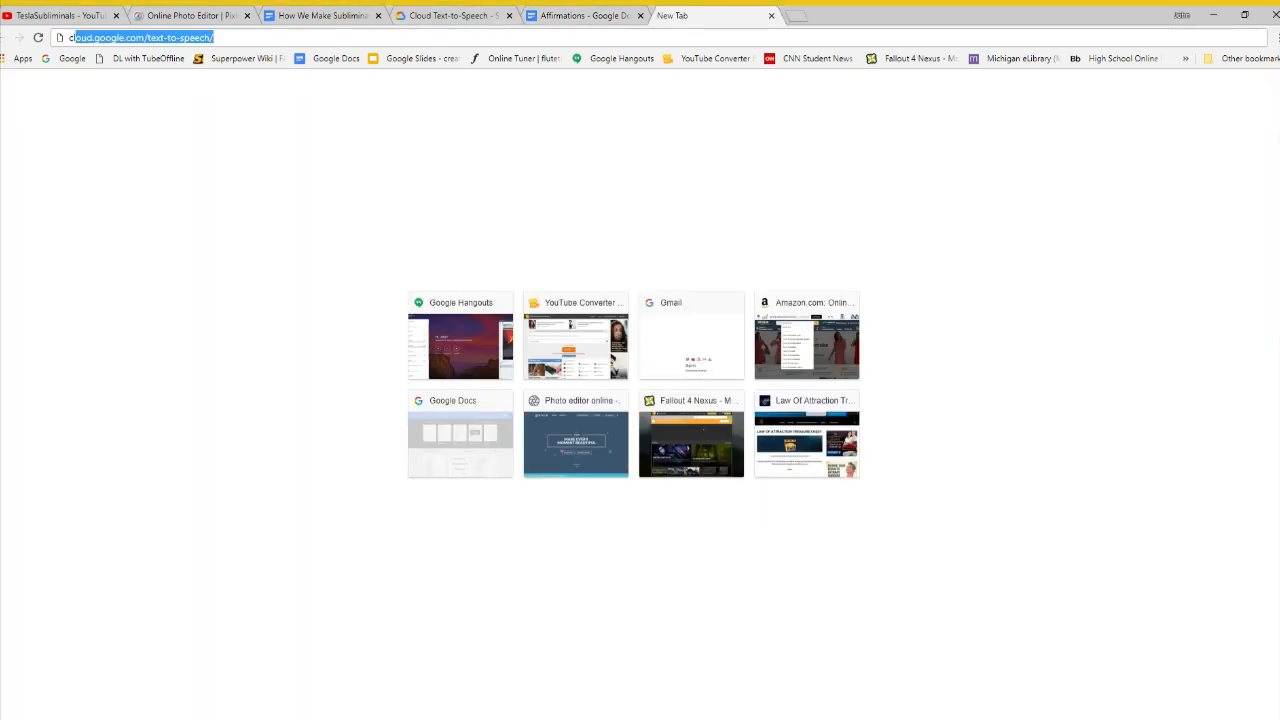
# Step: Load cloud.google.com/text-to-speech and scroll to the 'Convert your text to speech' demo
pyautogui.press('Return')
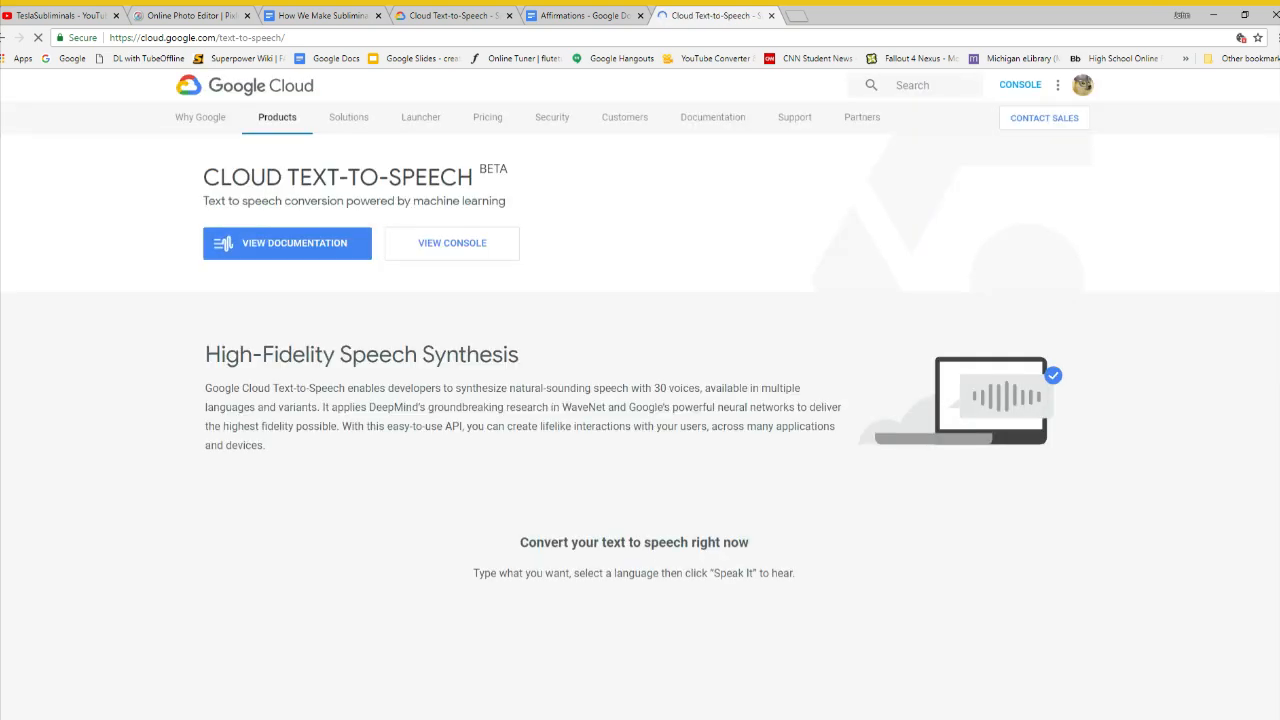
pyautogui.scroll(-3)
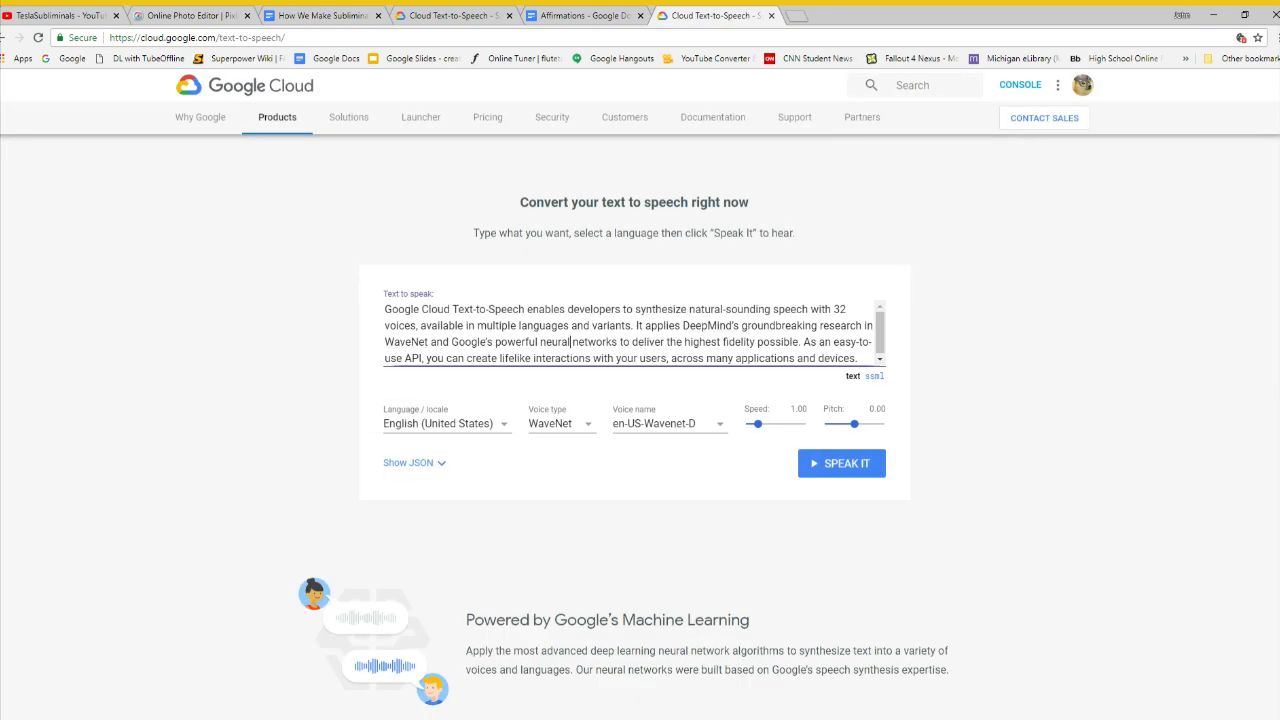
pyautogui.scroll(3)
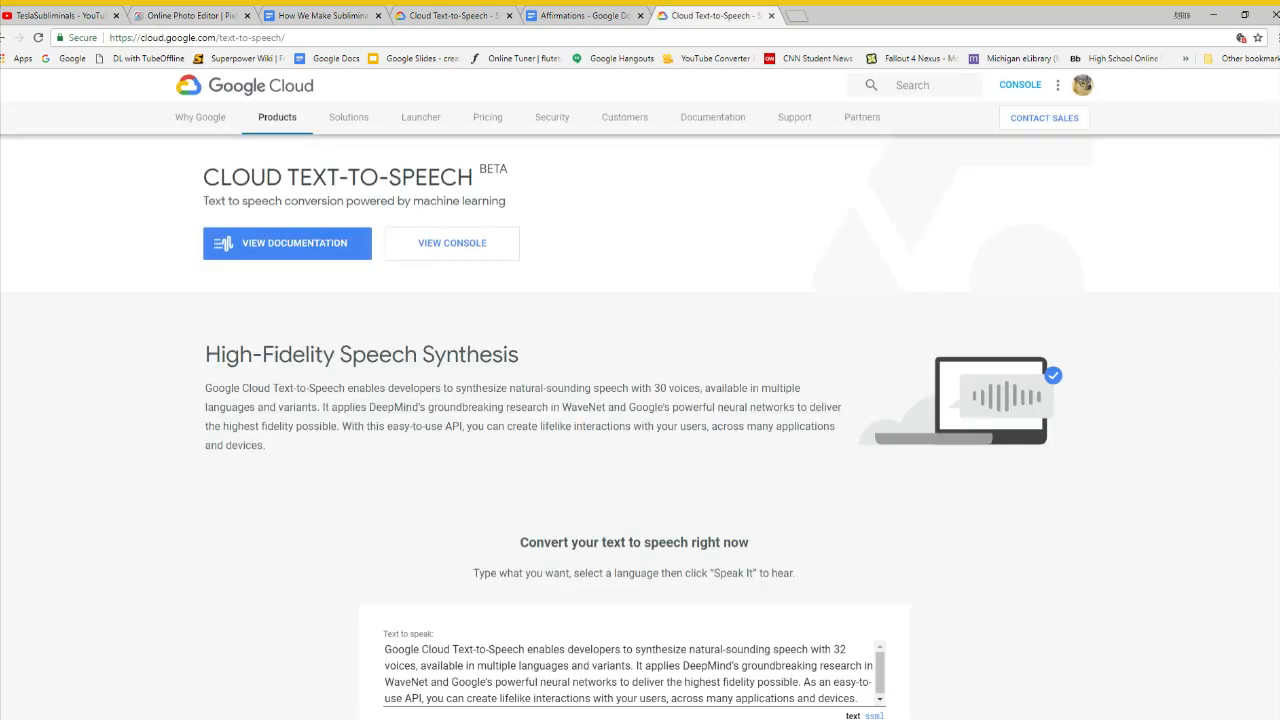
# Step: Paste the three affirmation lines from the Affirmations document into the Text to speak box
pyautogui.click(585, 15)
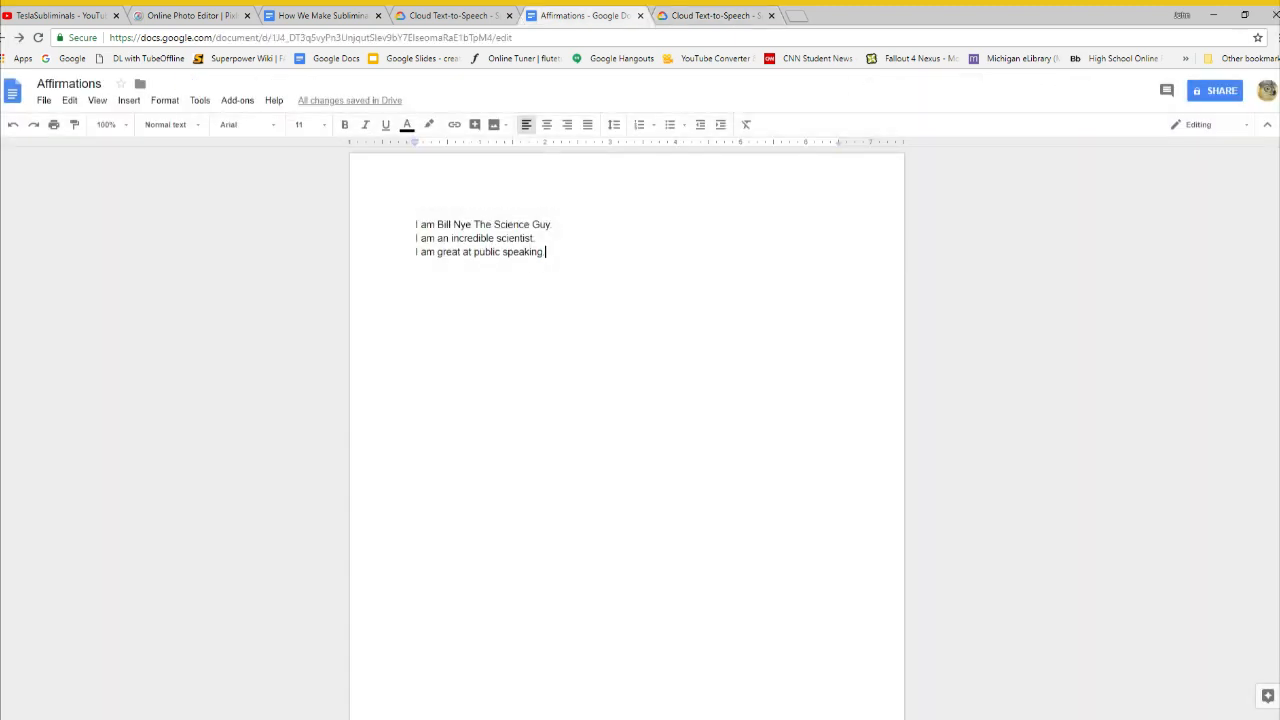
pyautogui.click(710, 15)
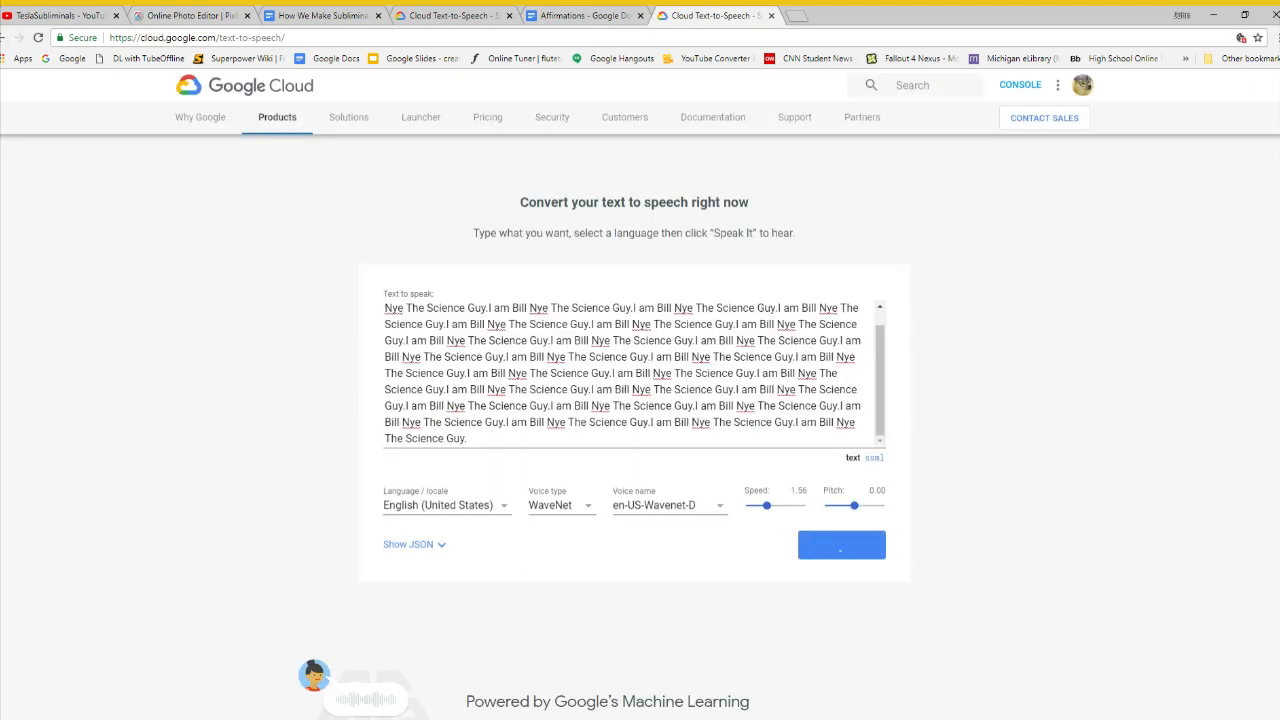
pyautogui.click(841, 544)
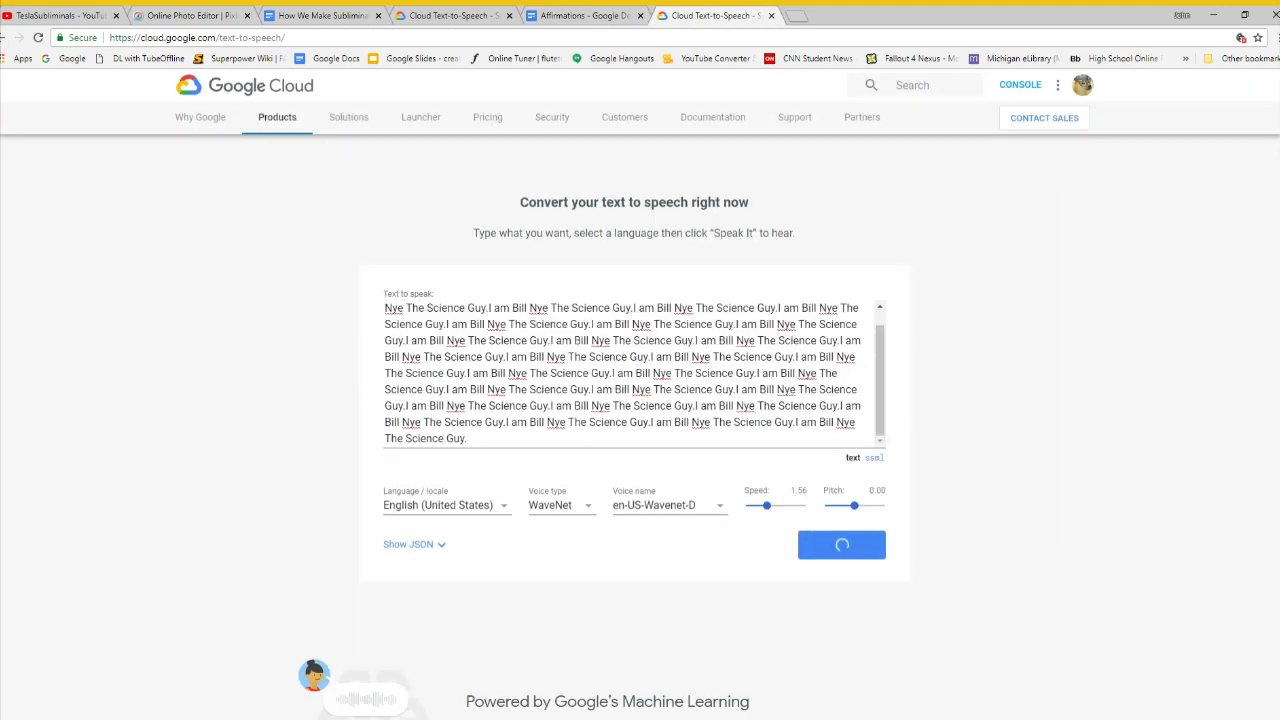
pyautogui.press('ctrl+plus')
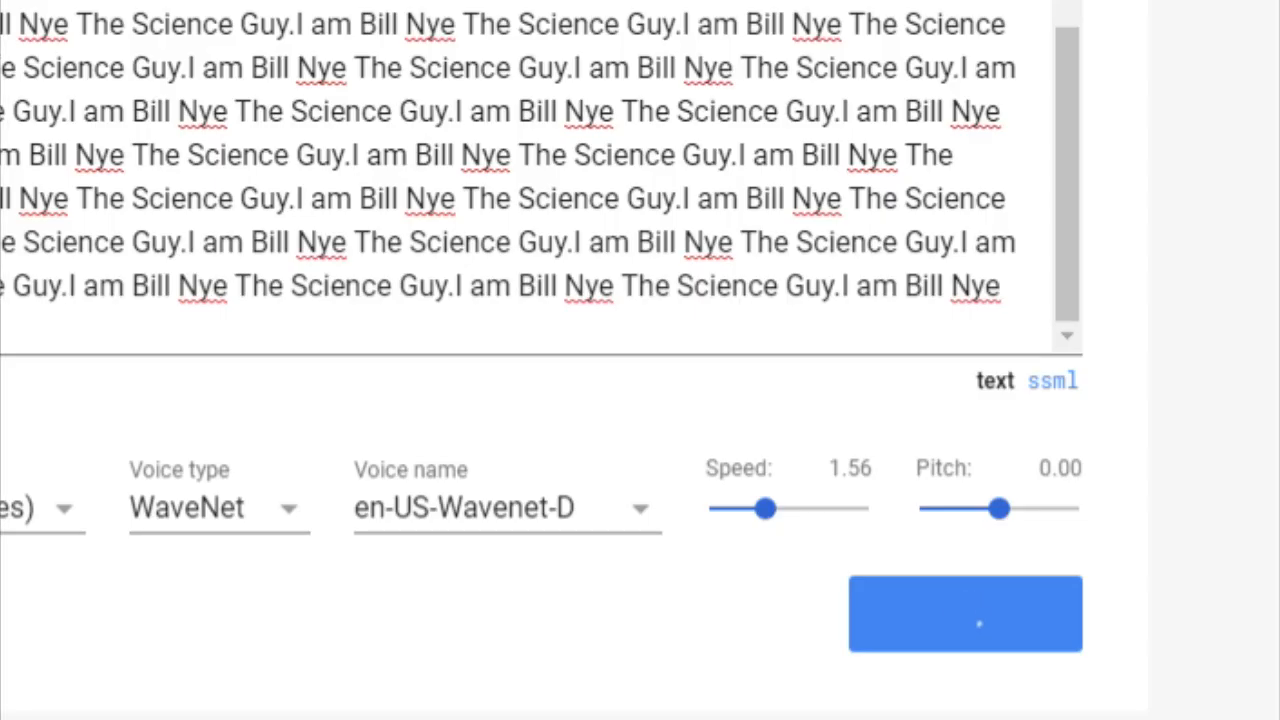
pyautogui.click(965, 614)
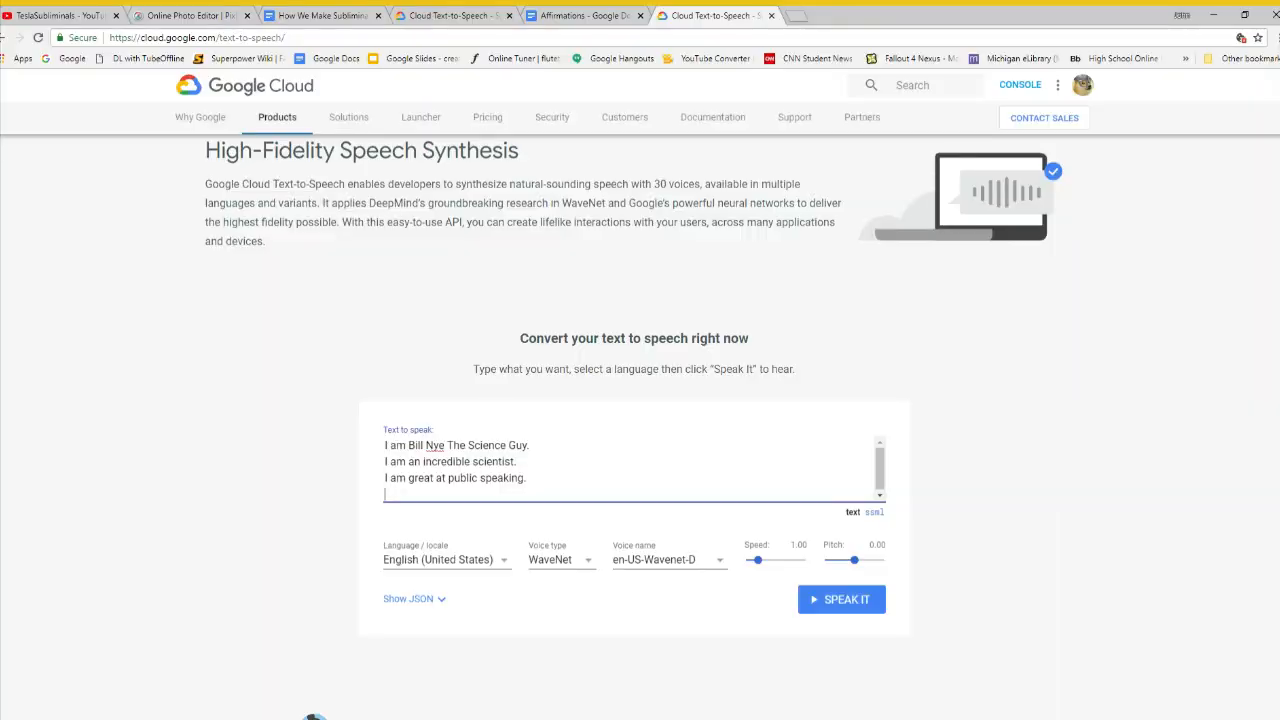
# Step: Play the affirmations with Speak It, passing the reCAPTCHA, pausing and resuming playback
pyautogui.click(841, 599)
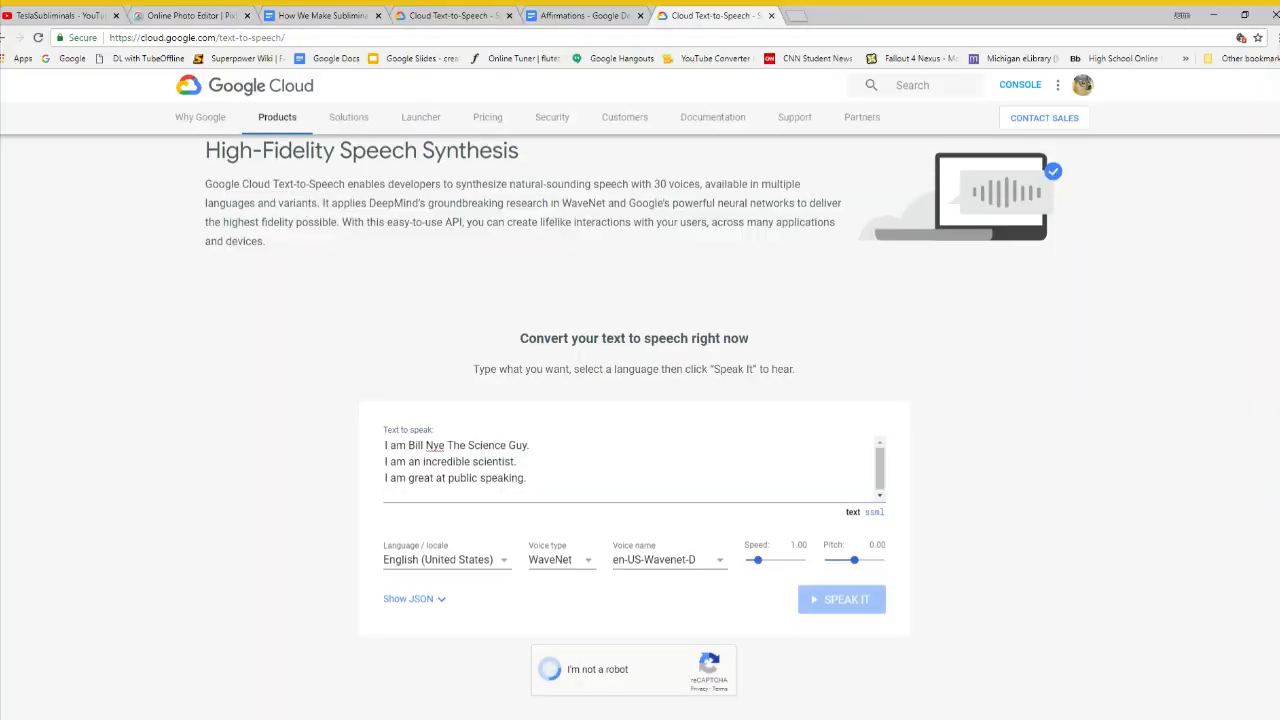
pyautogui.click(841, 599)
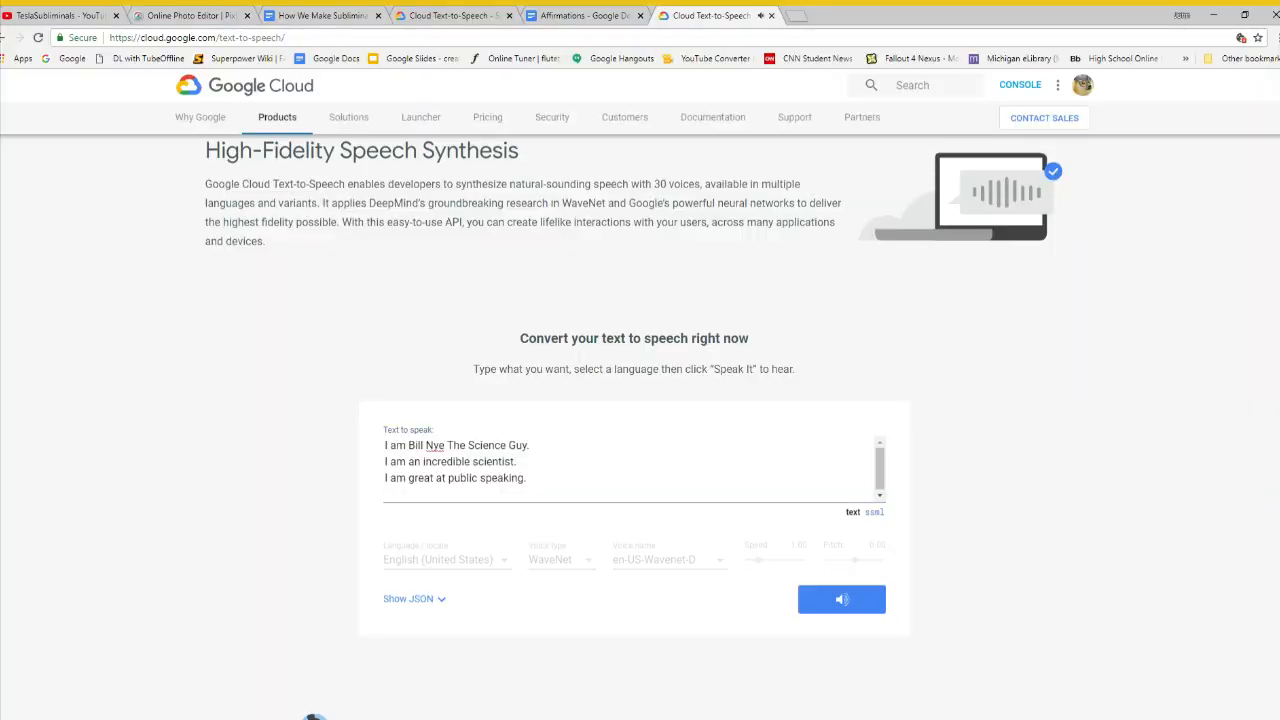
pyautogui.click(841, 599)
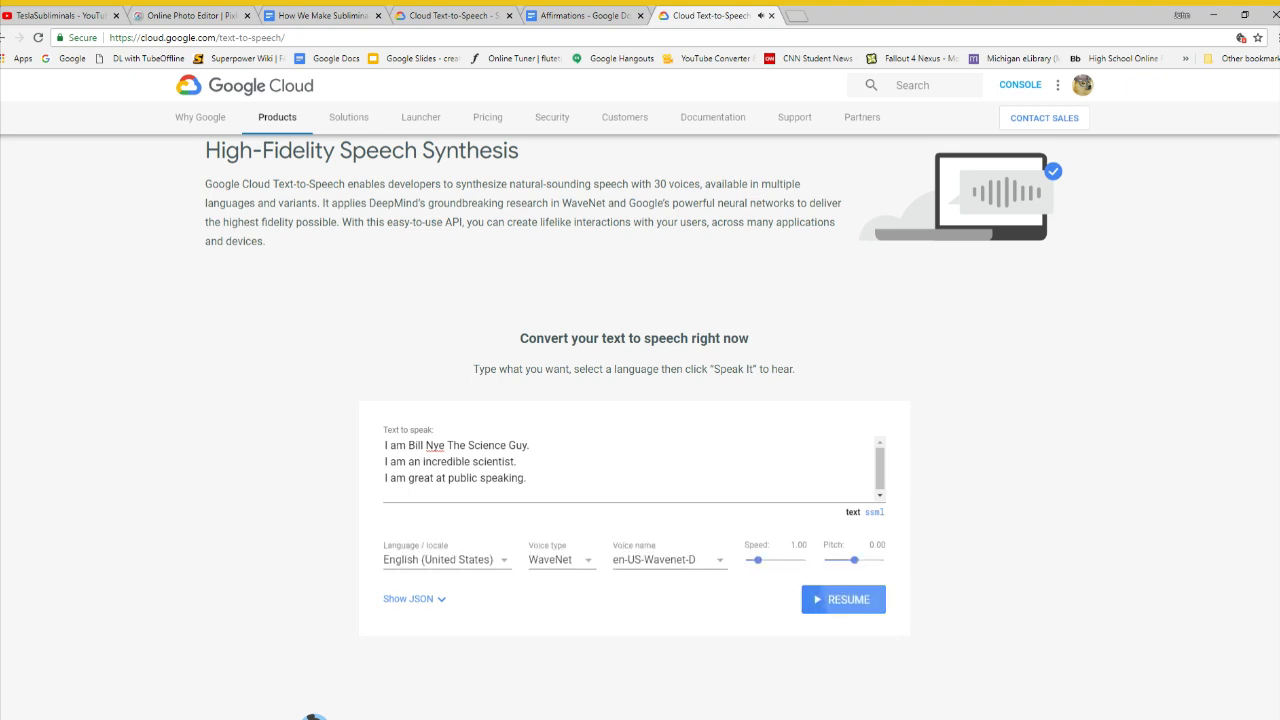
pyautogui.click(843, 599)
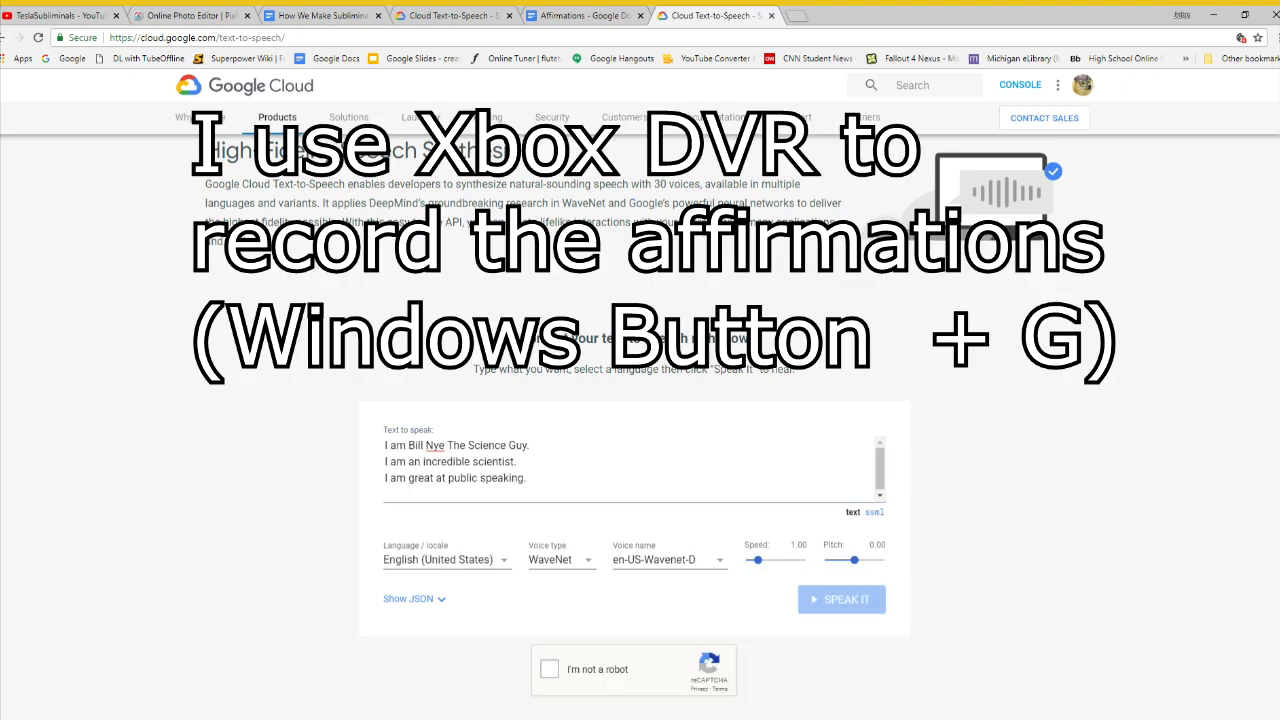
pyautogui.click(841, 599)
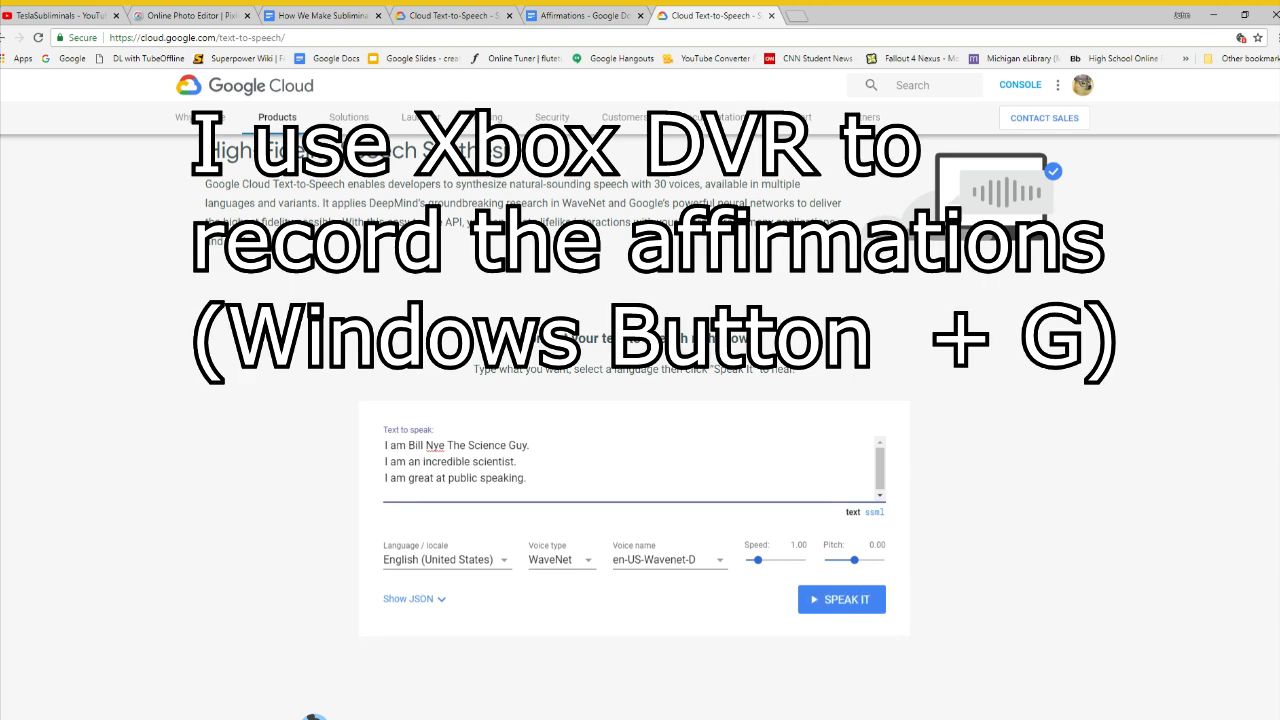
pyautogui.click(841, 599)
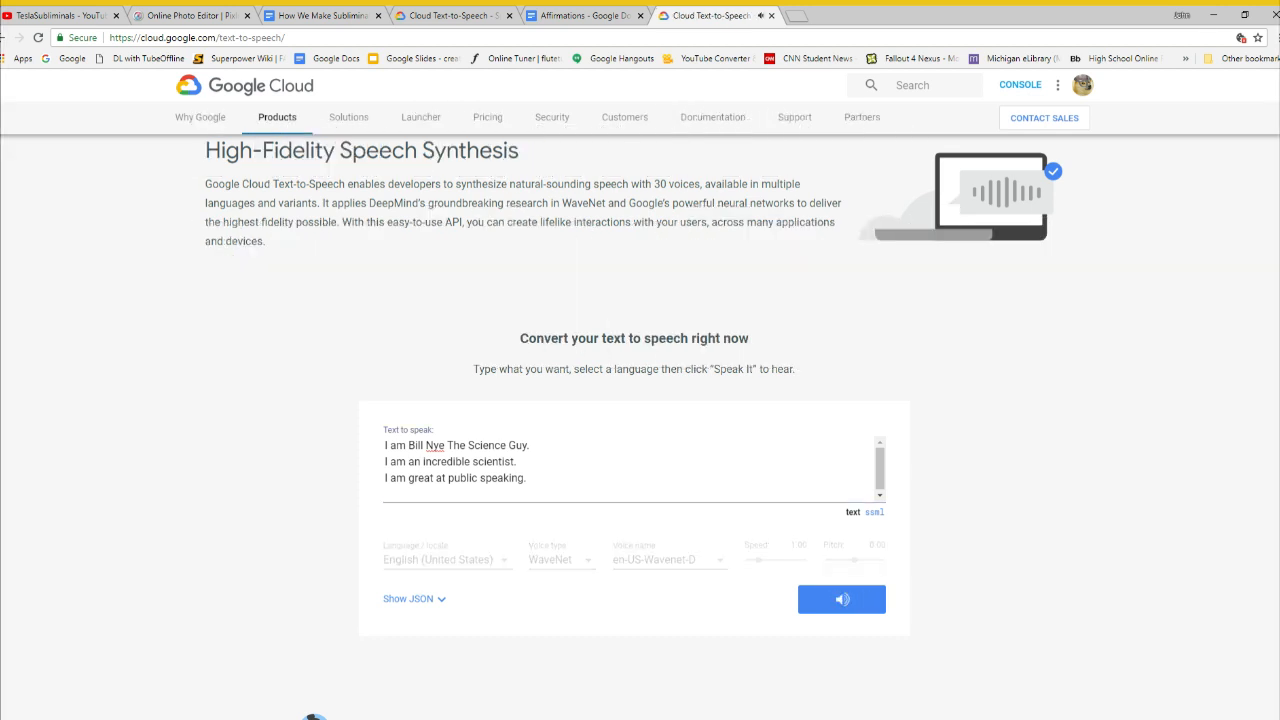
# Step: In VEGAS Pro, preview the affirmation track at -31.0 dB over the music from the start
pyautogui.click(841, 599)
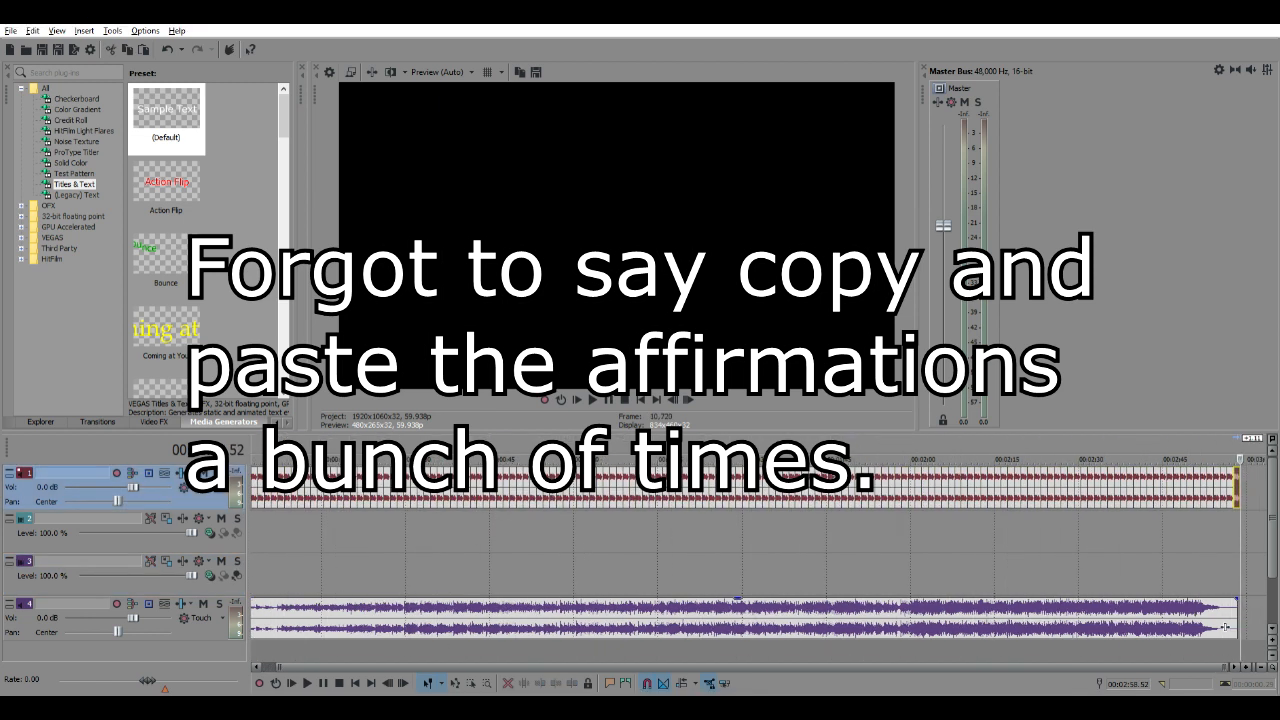
pyautogui.click(307, 682)
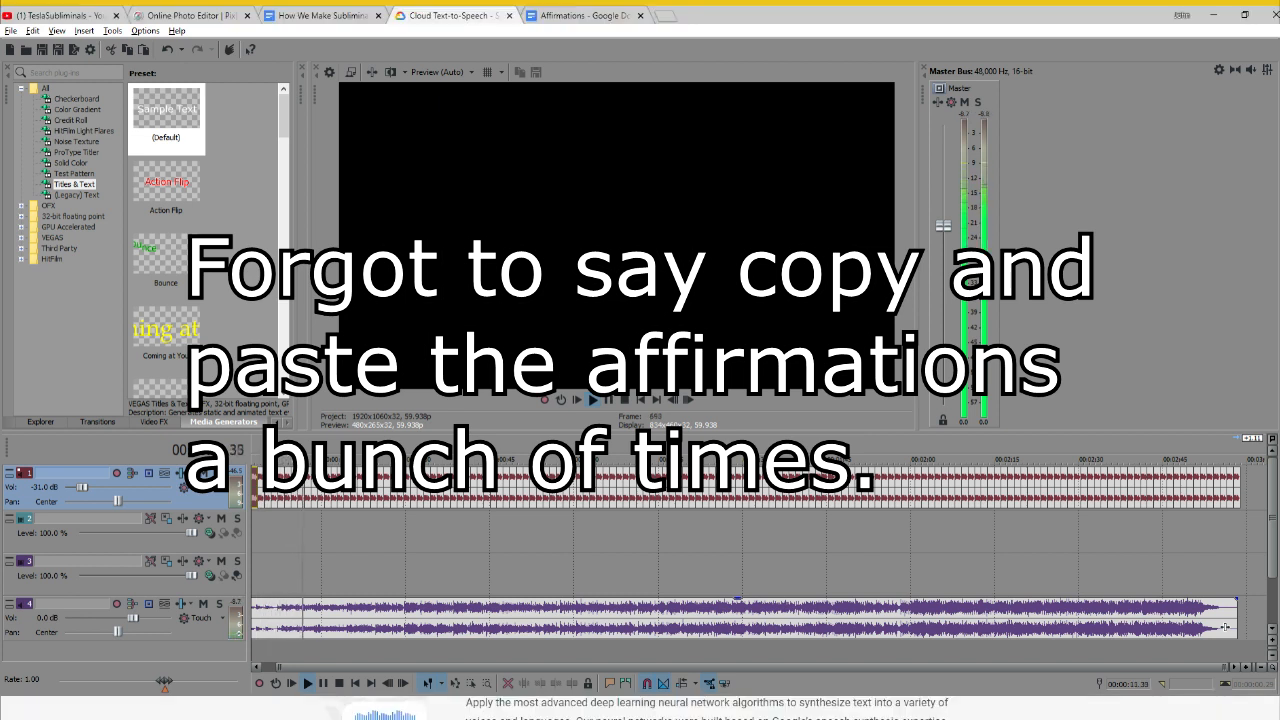
pyautogui.click(308, 683)
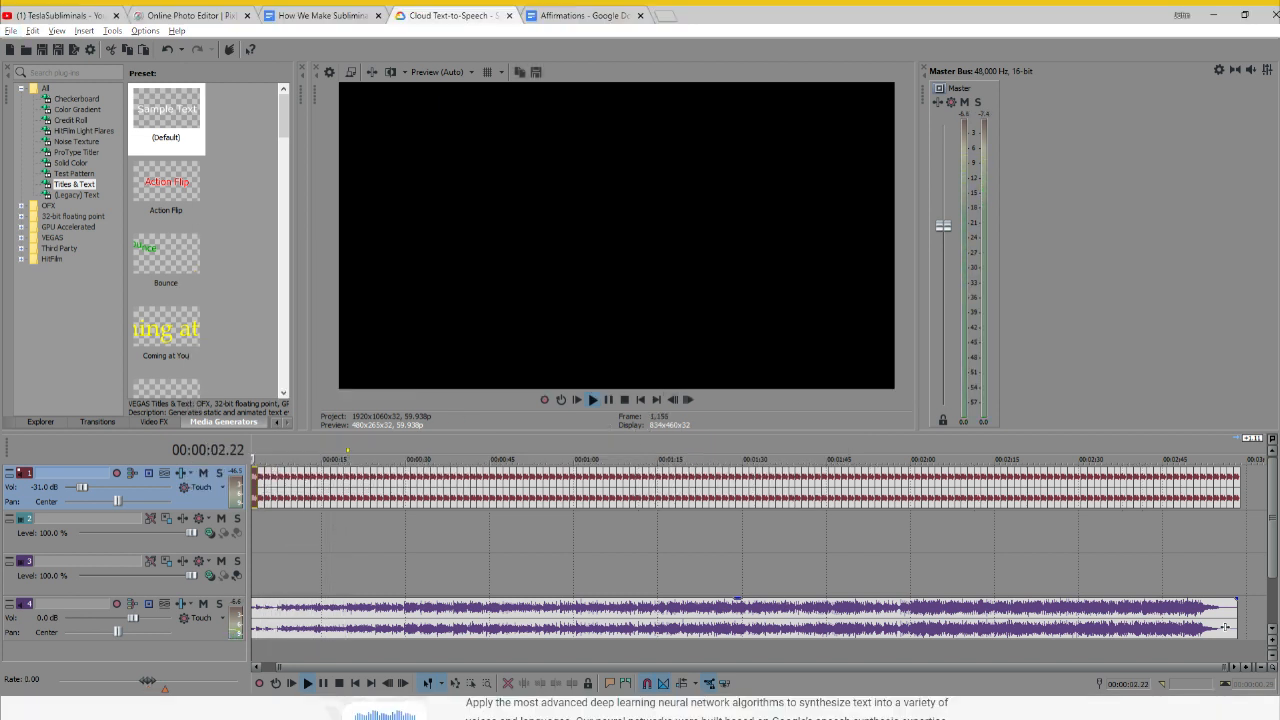